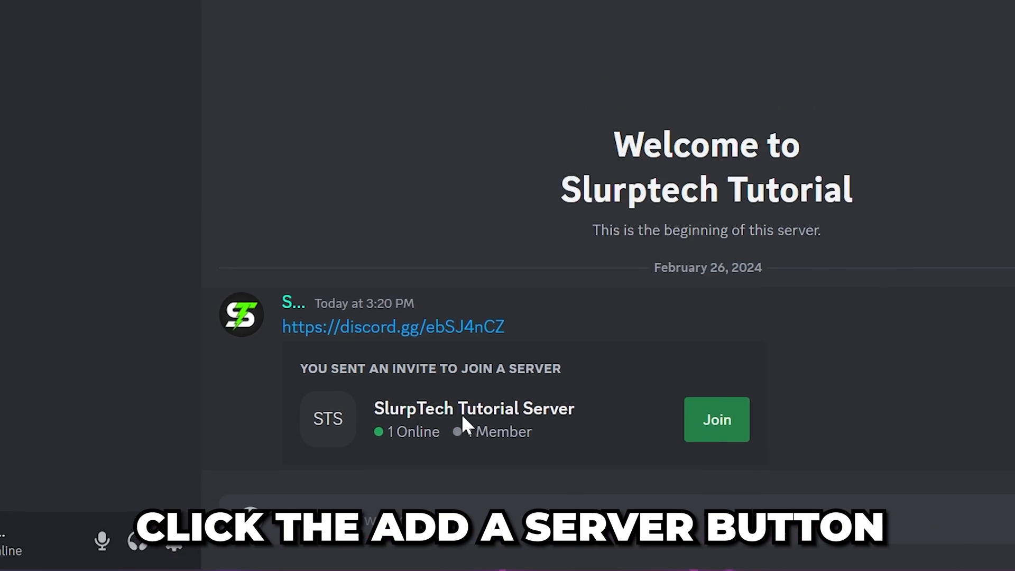
left_click(288, 230)
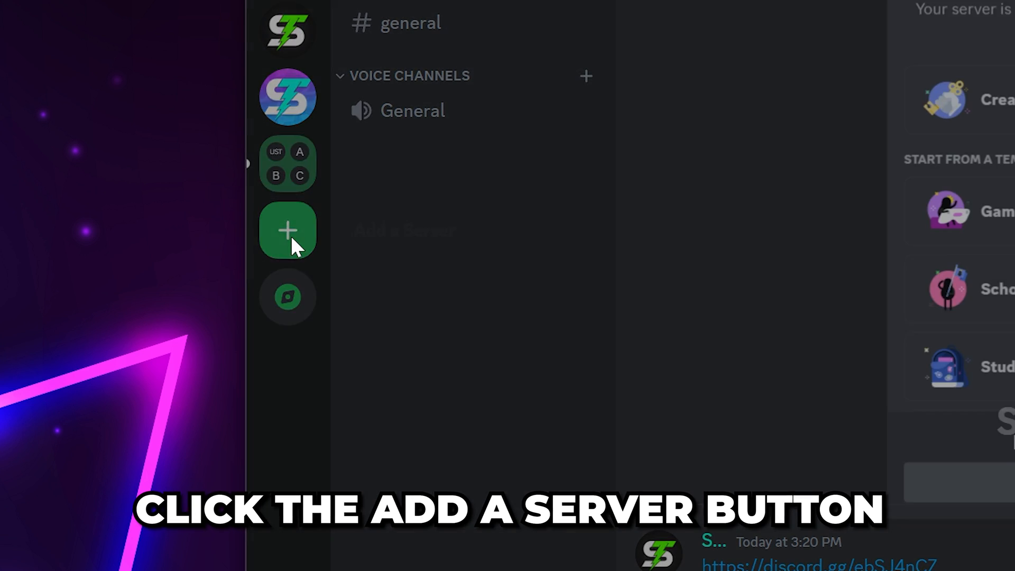
left_click(287, 231)
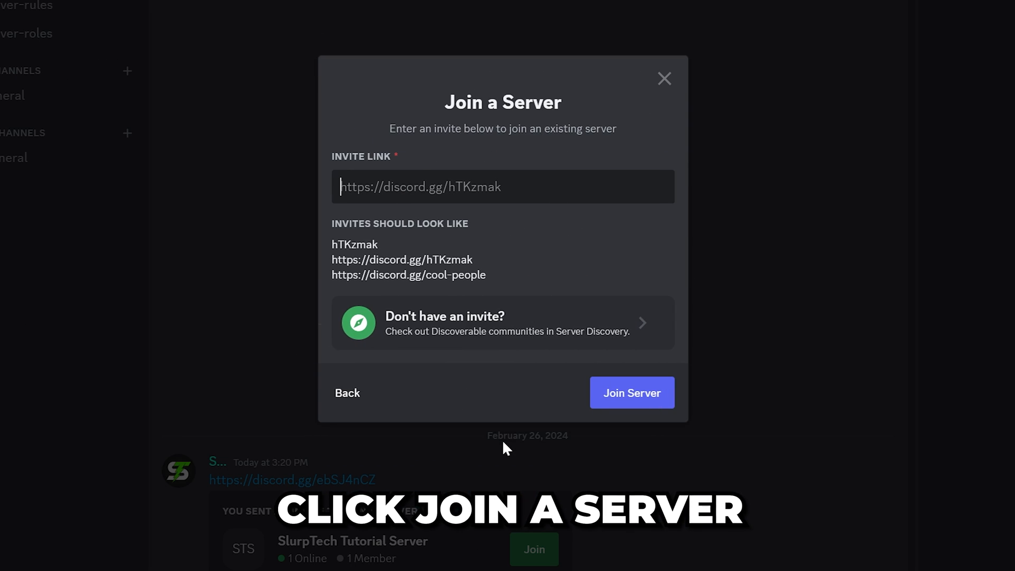
right_click(503, 186)
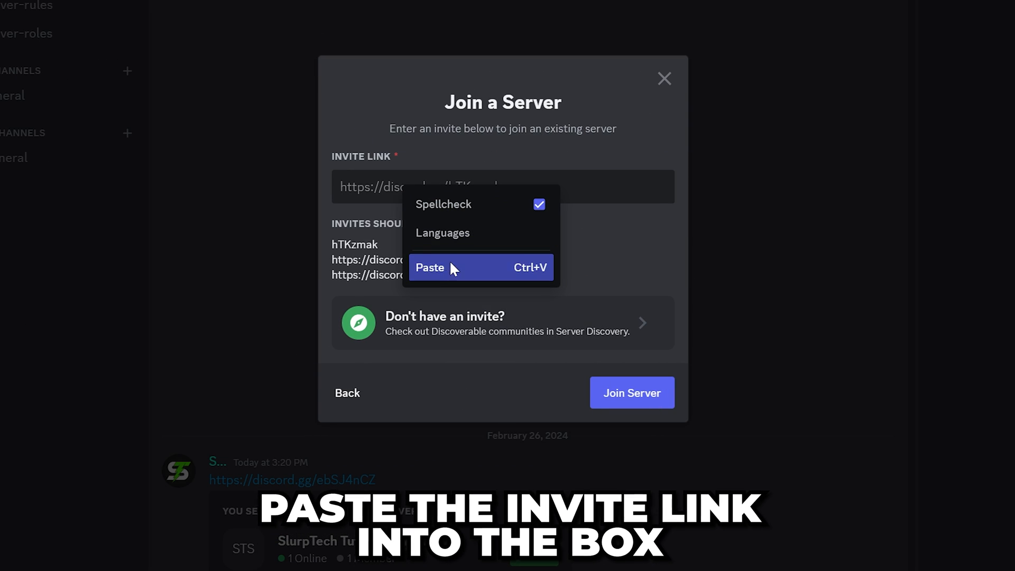
left_click(429, 267)
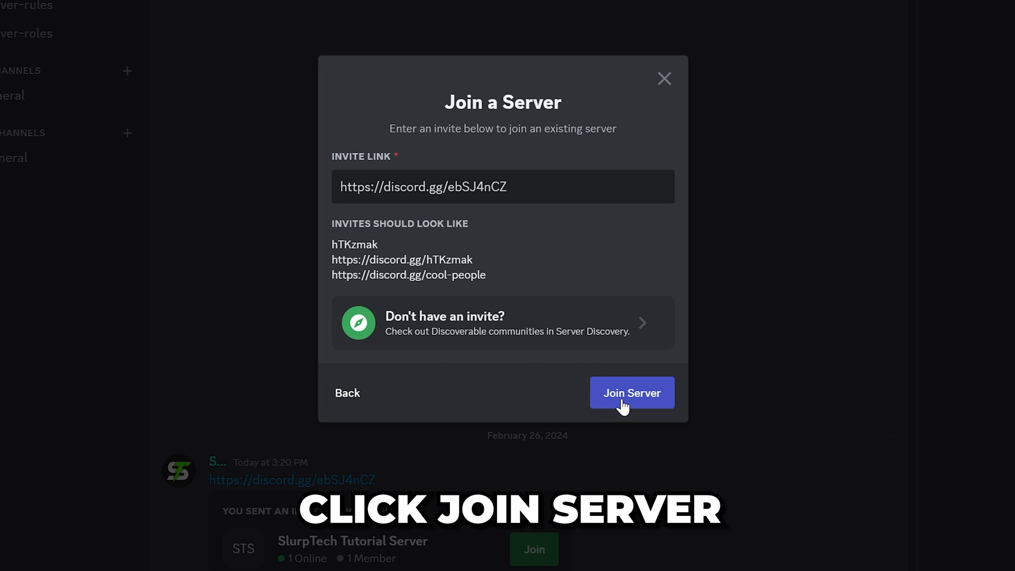
left_click(632, 392)
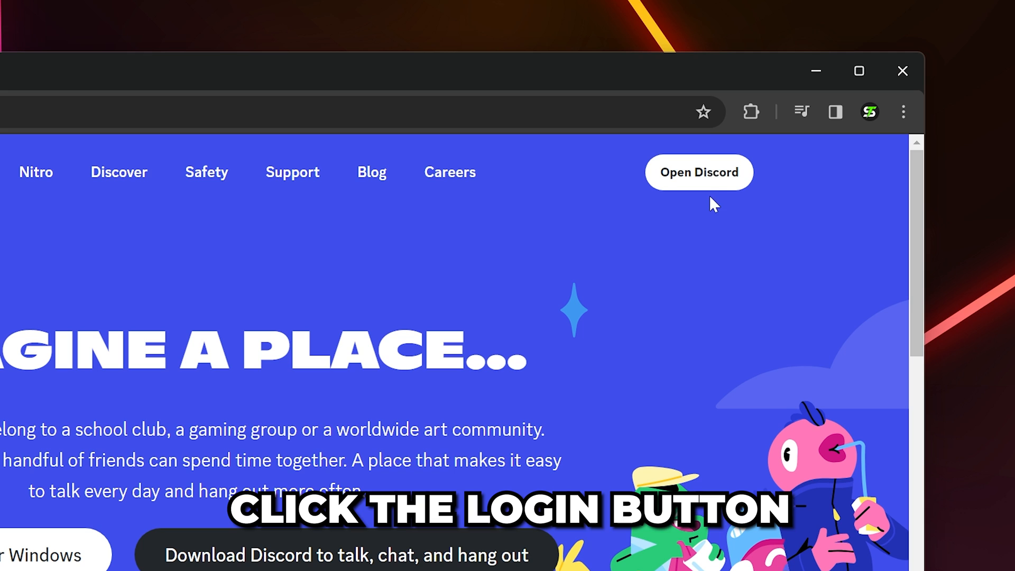
mouse_move(710, 188)
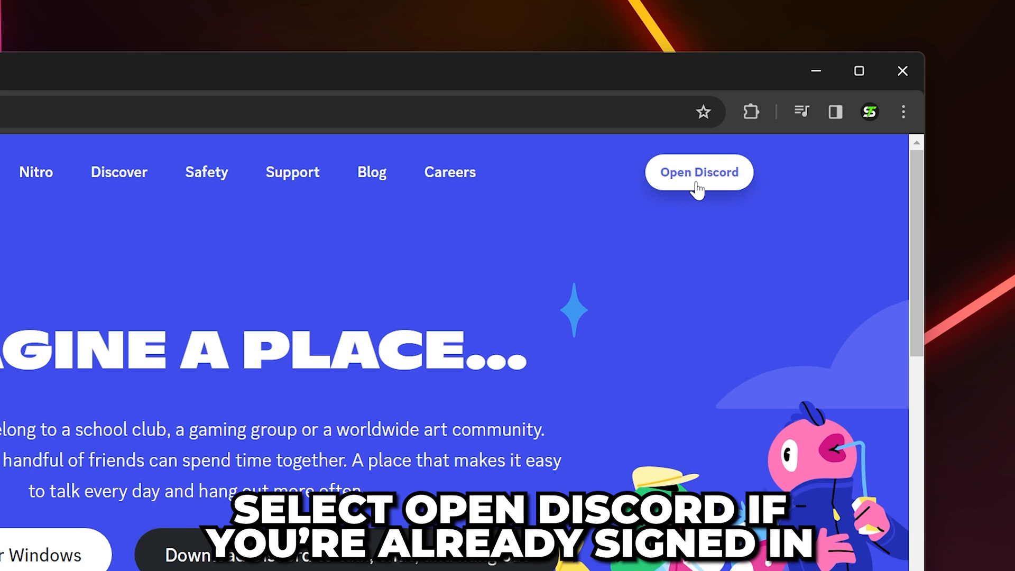
Open the Discord web app while signed in and start adding a server
left_click(698, 172)
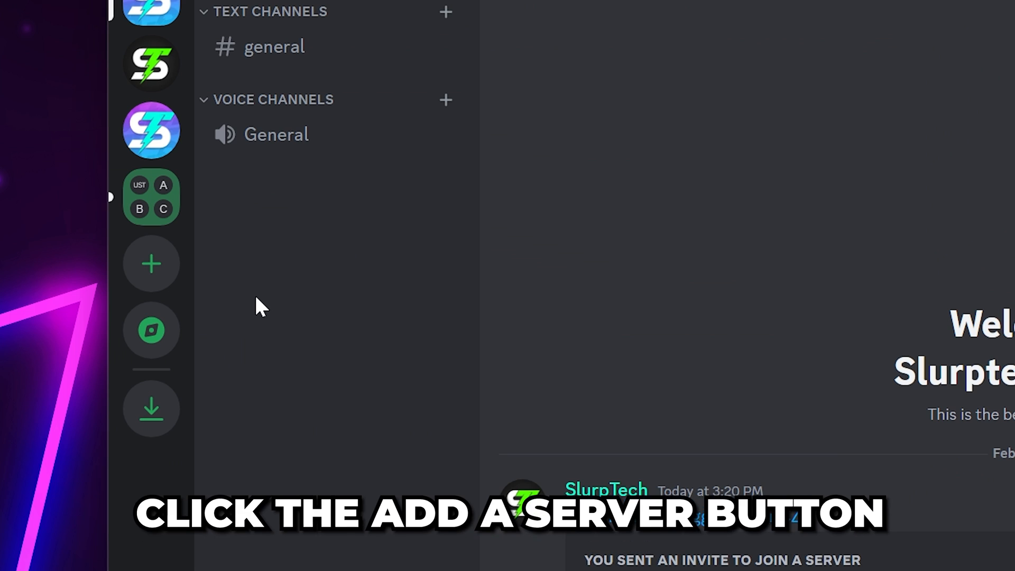
left_click(152, 263)
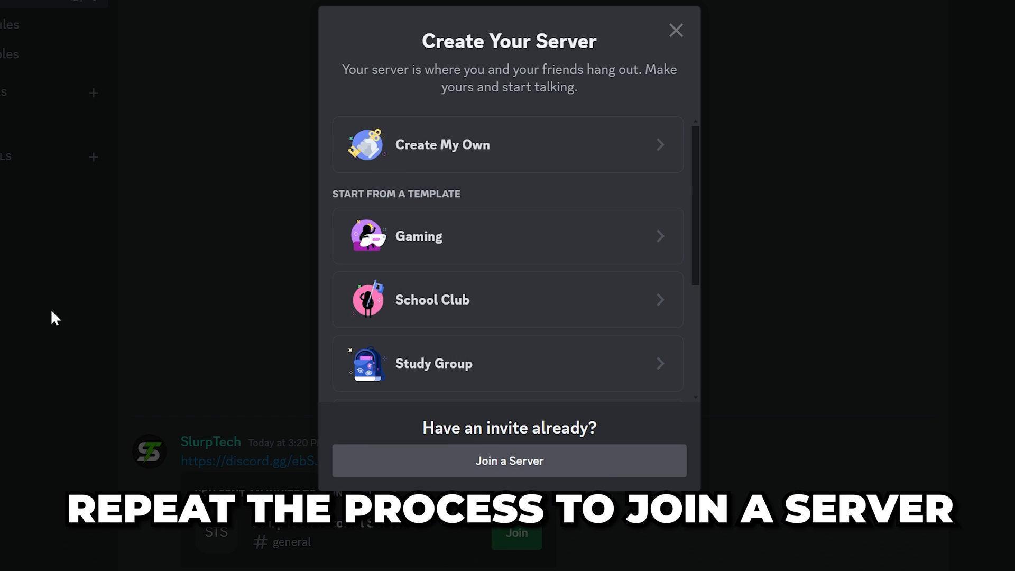
right_click(421, 195)
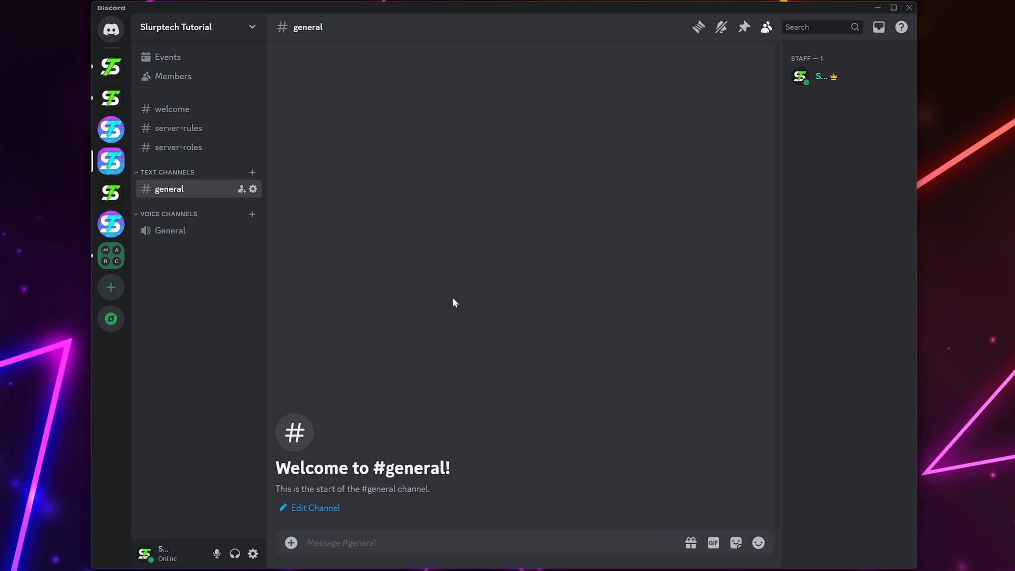
mouse_move(451, 304)
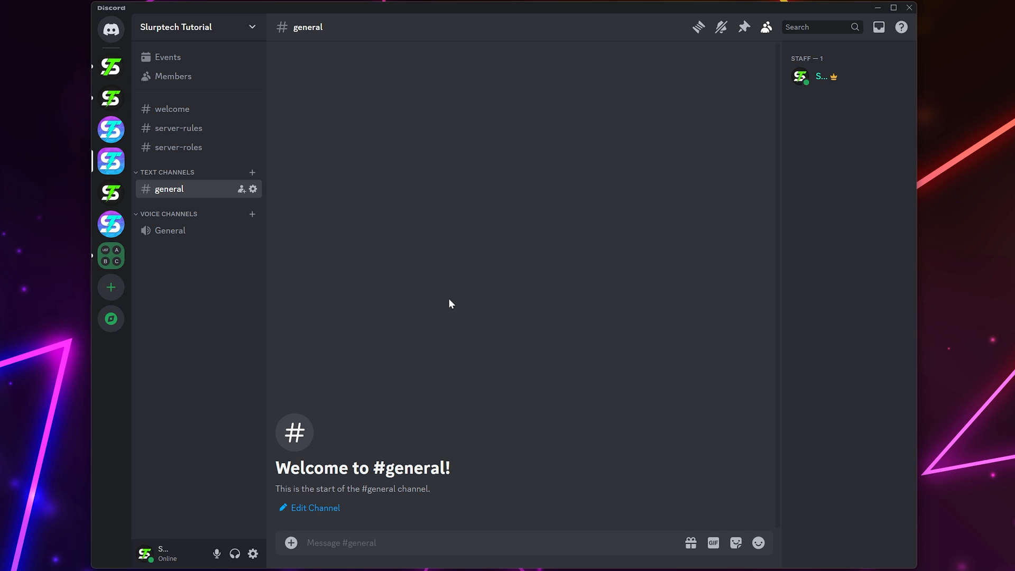
mouse_move(110, 318)
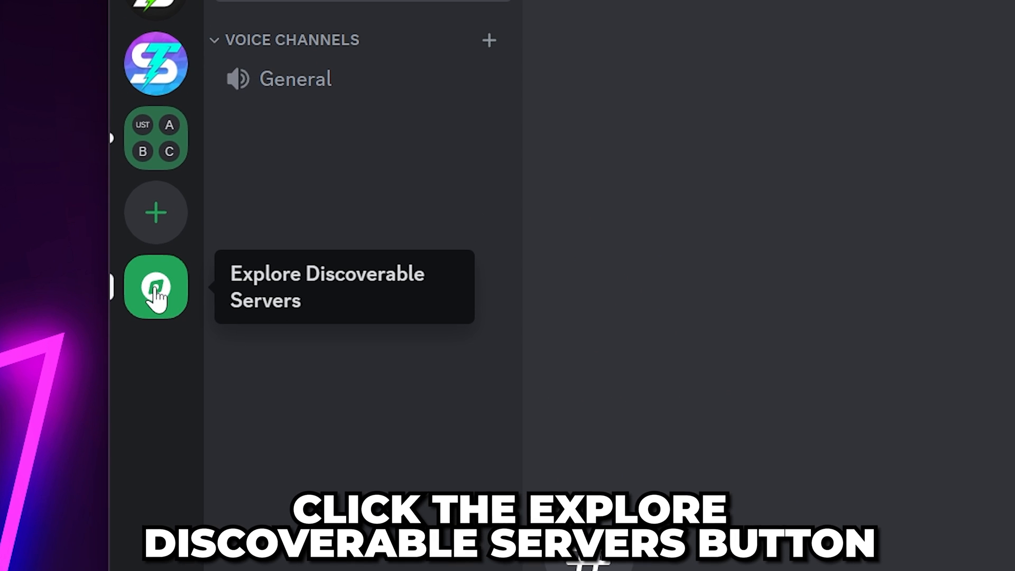
Search discoverable servers for 'Valorant' and join the previewed VALORANT server
left_click(156, 286)
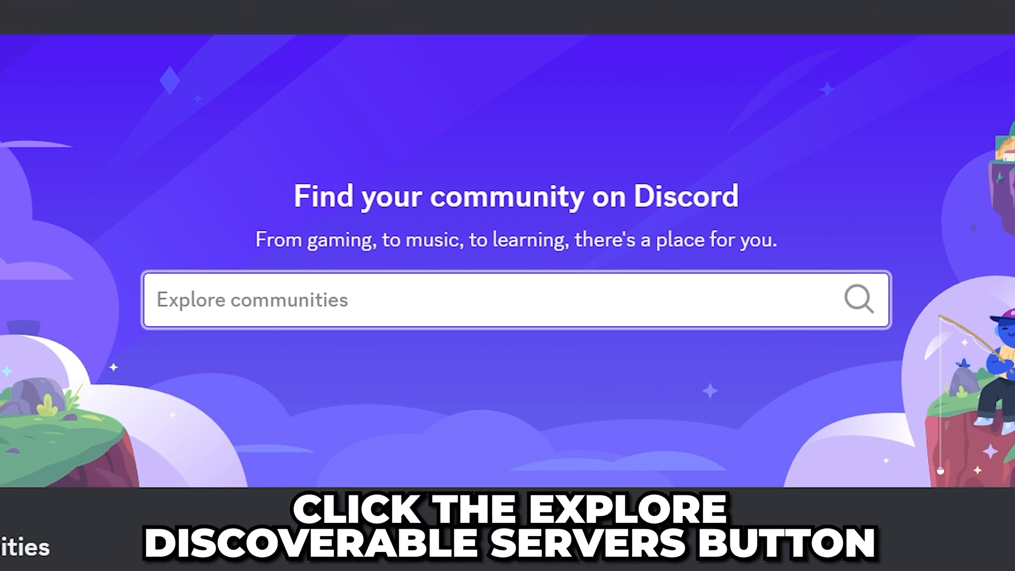
type("Valorant")
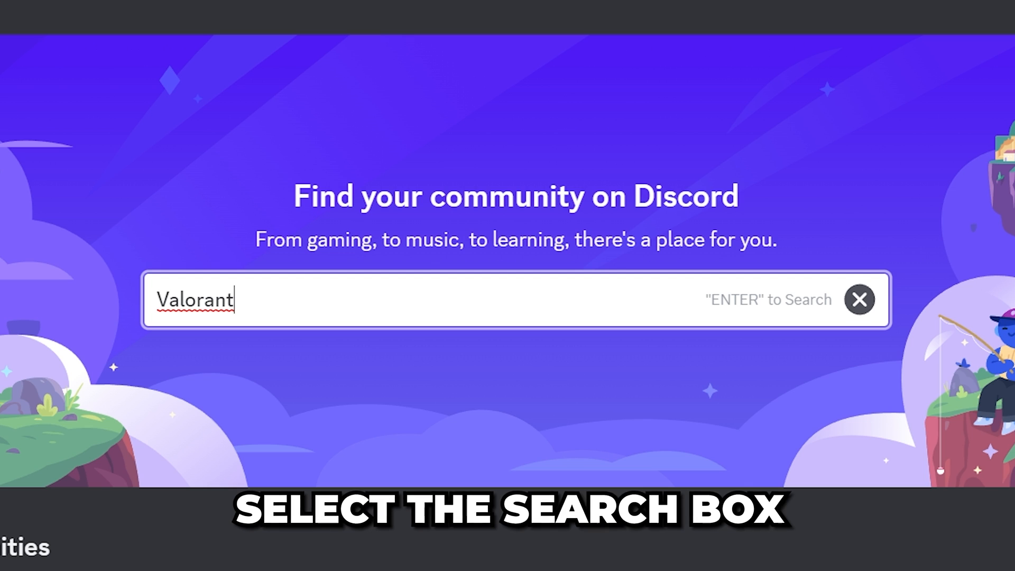
key("Return")
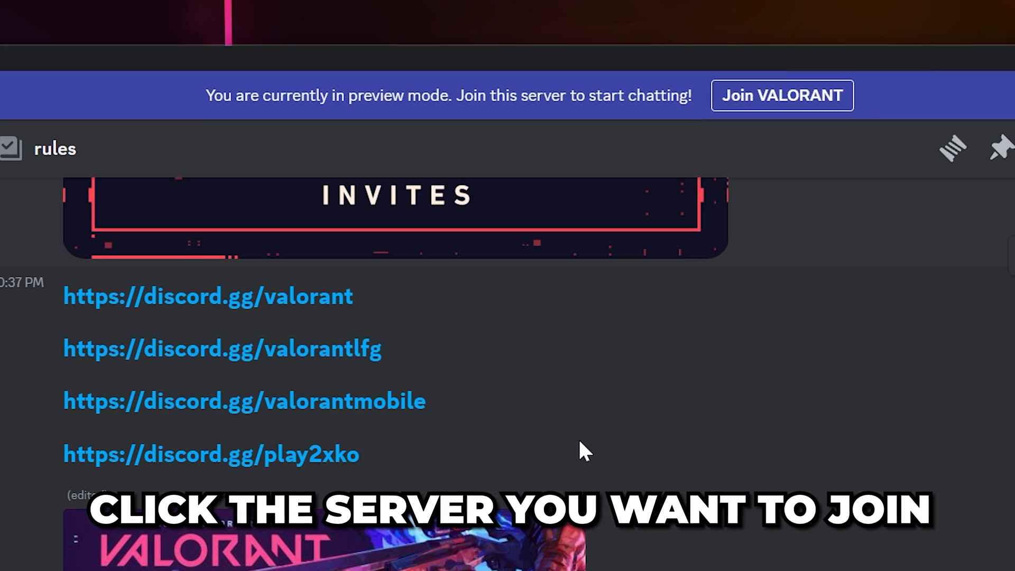
mouse_move(782, 96)
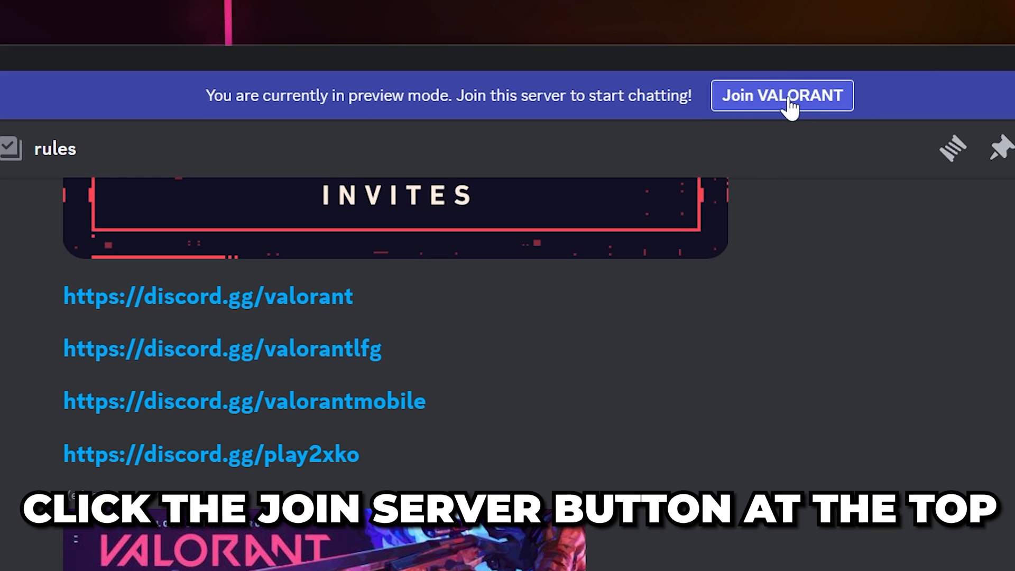
left_click(782, 96)
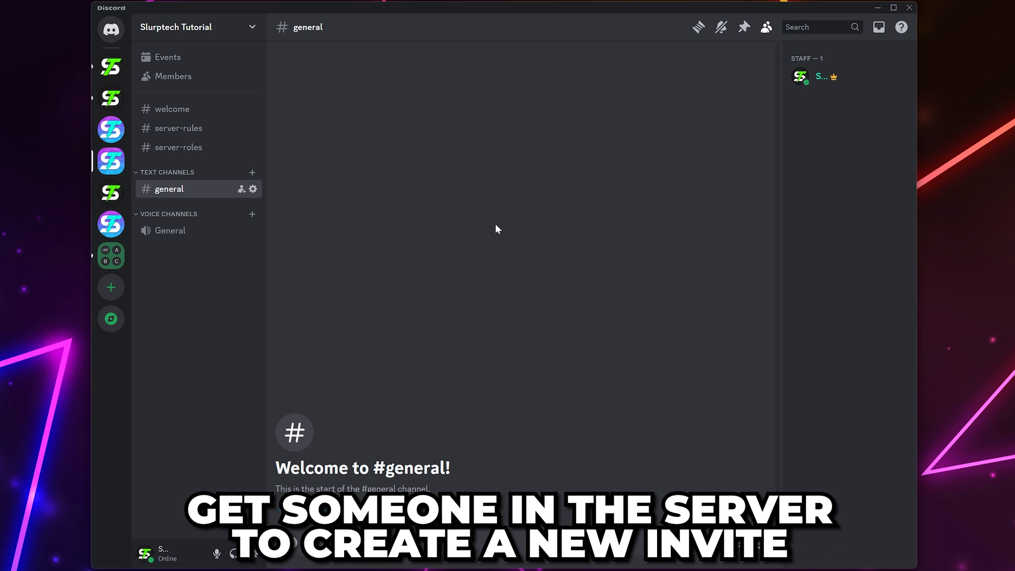
mouse_move(358, 128)
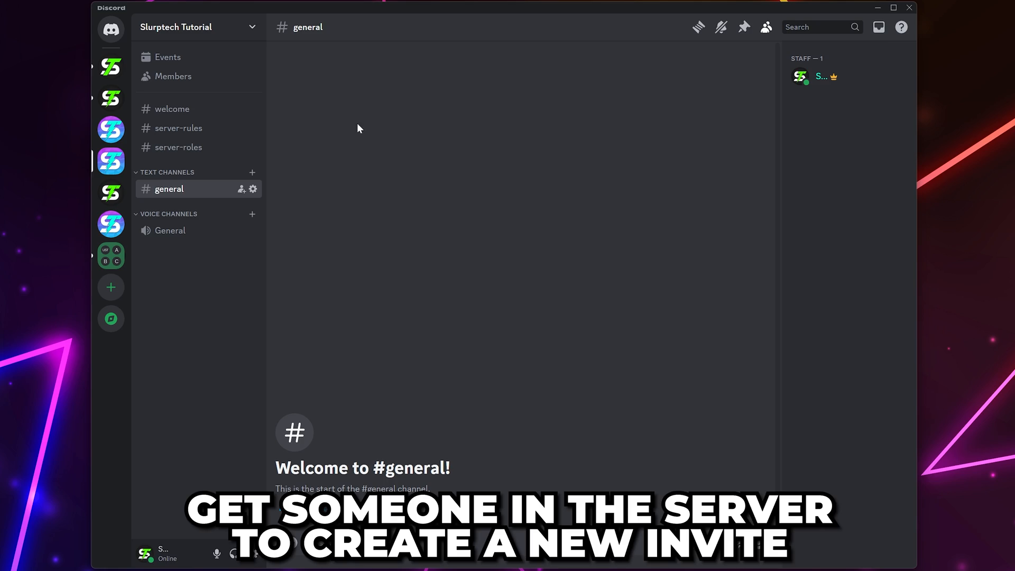
Copy a new invite link from Slurptech Tutorial's Invite People dialog
left_click(176, 27)
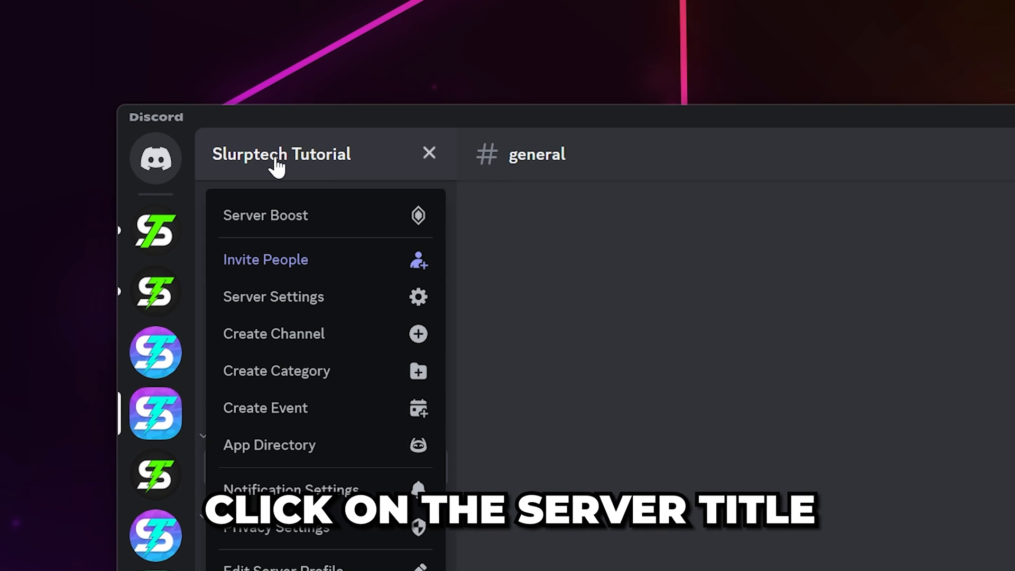
left_click(265, 259)
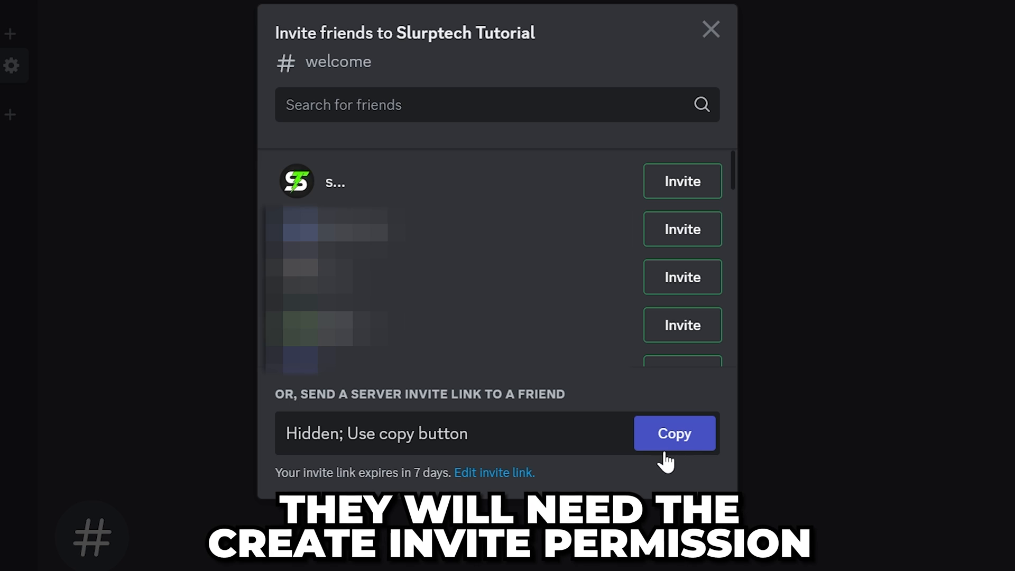
left_click(710, 29)
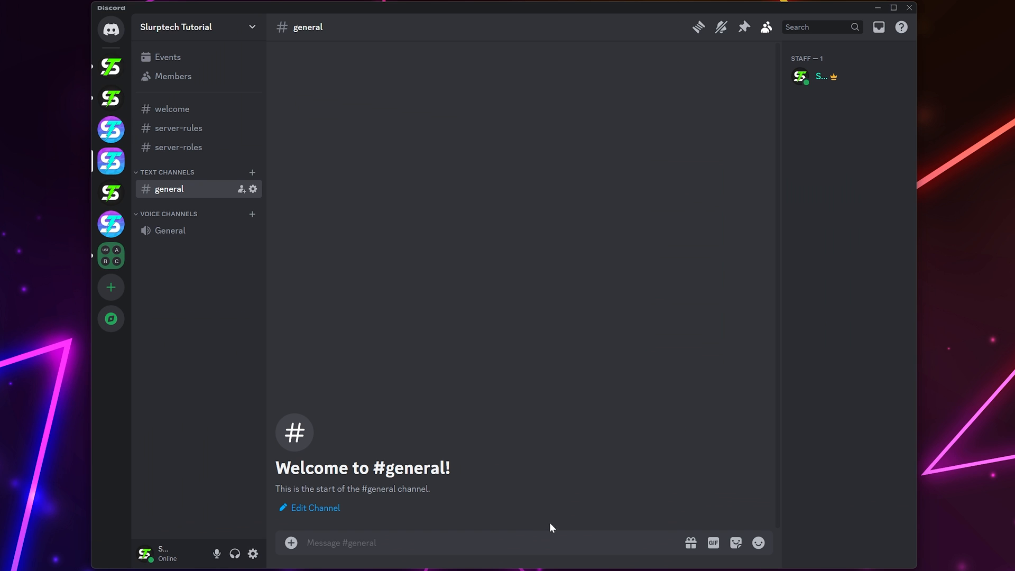
mouse_move(550, 417)
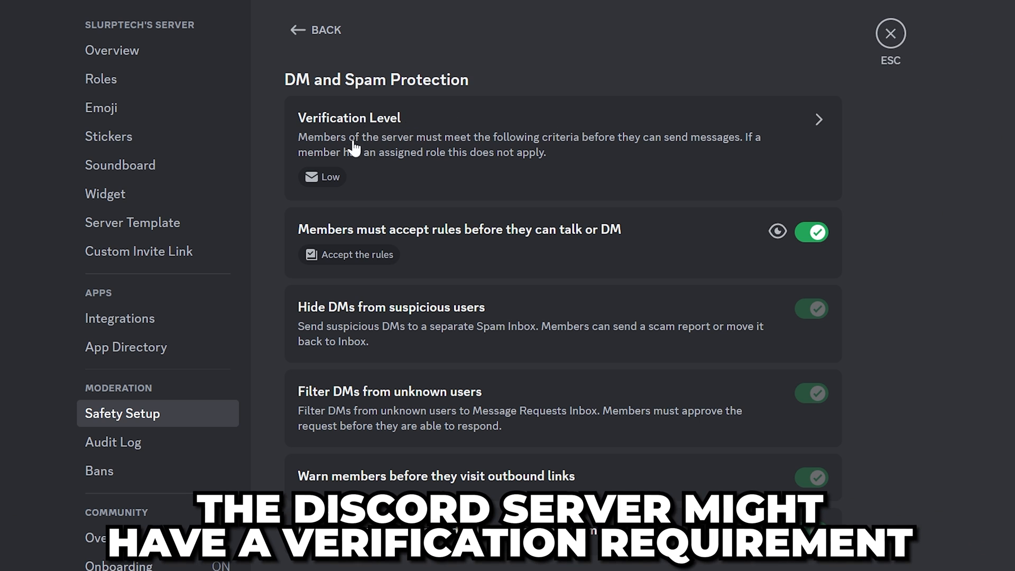
mouse_move(489, 132)
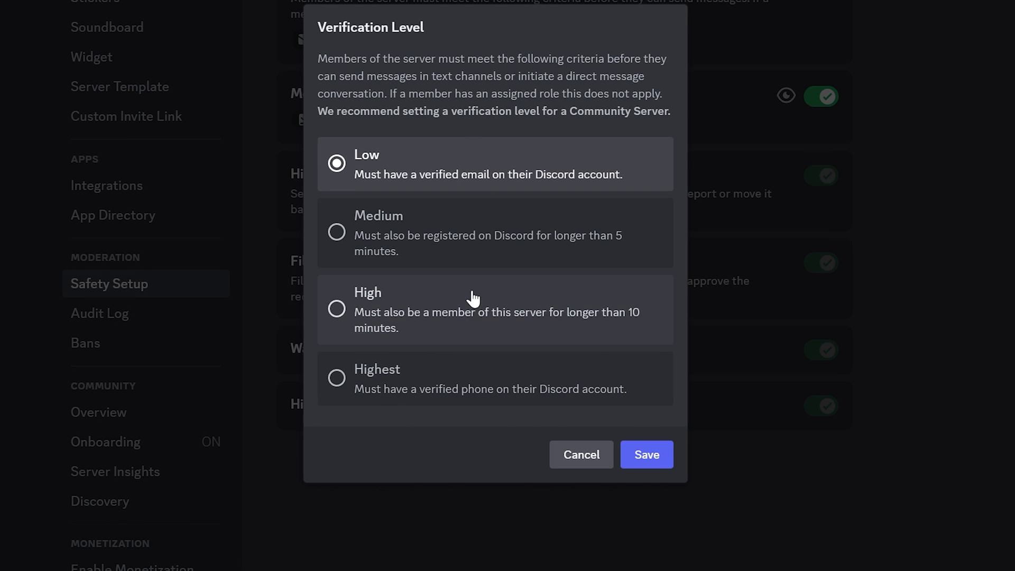
mouse_move(441, 186)
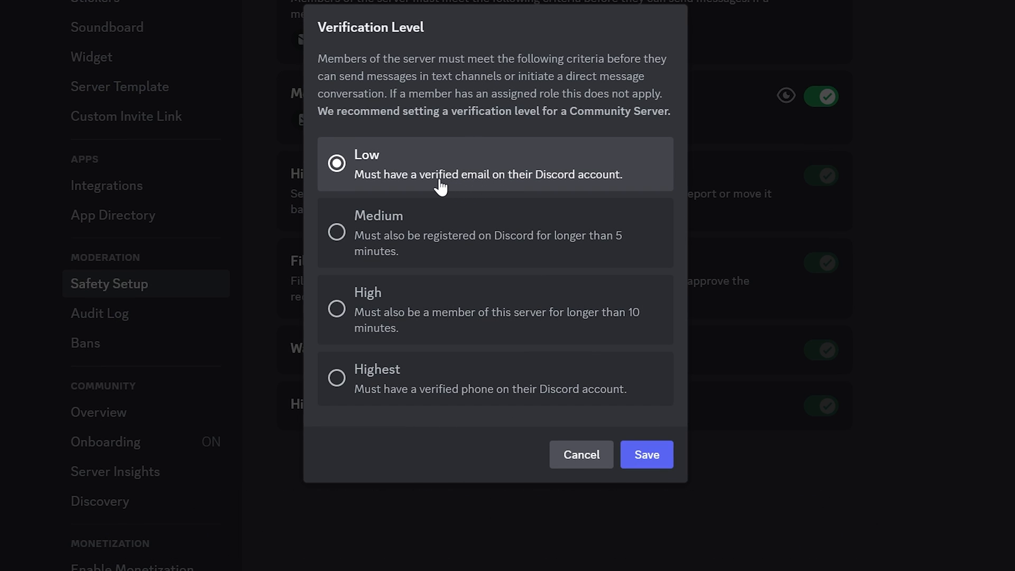
mouse_move(486, 187)
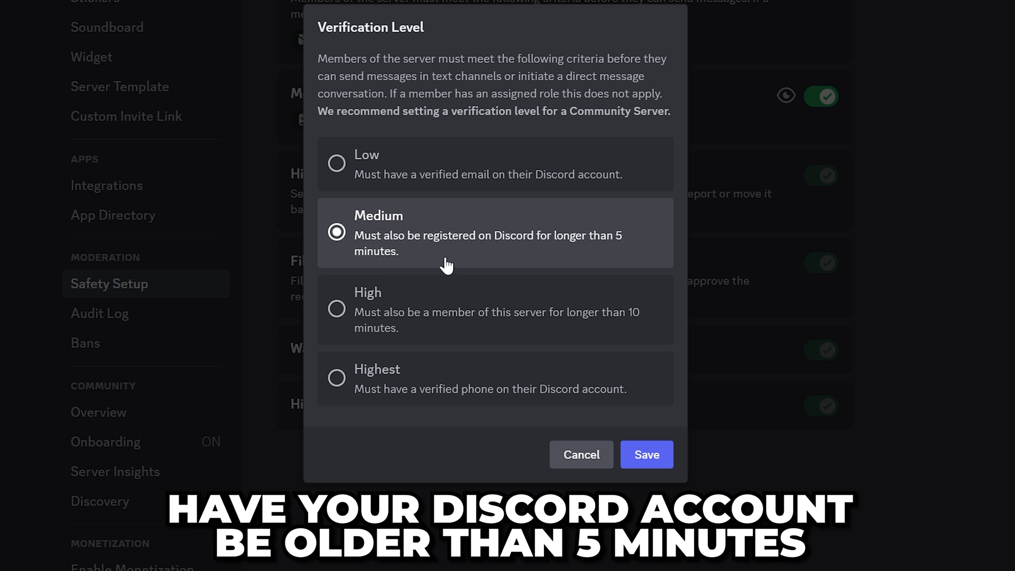
mouse_move(521, 330)
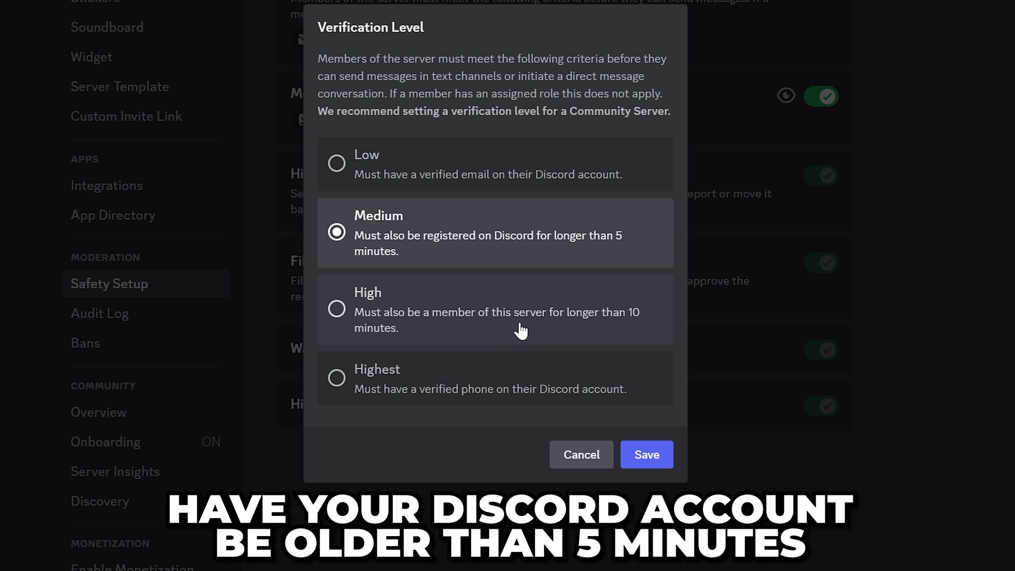
Preview the High and Highest verification levels, then cancel without saving
left_click(336, 309)
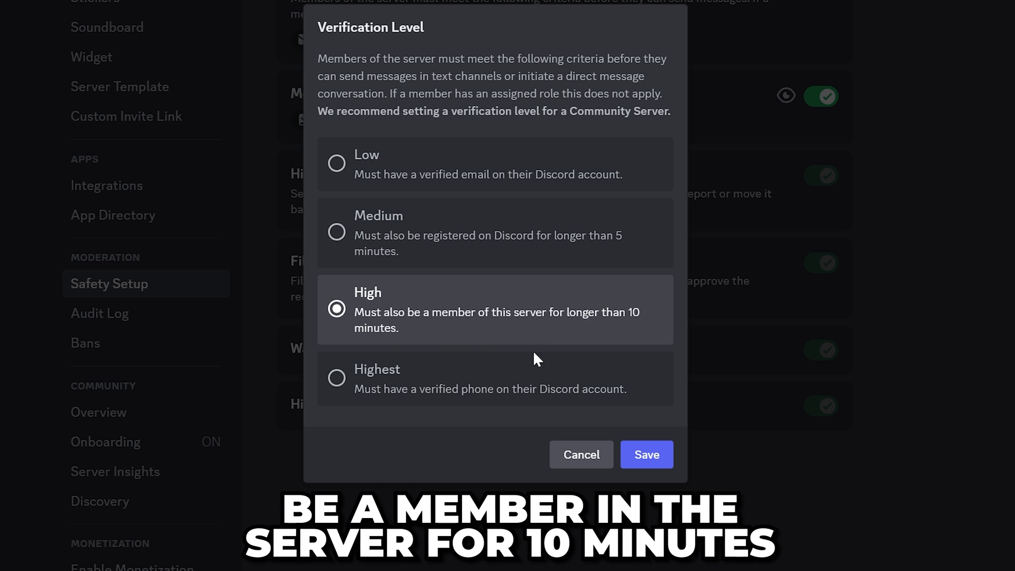
left_click(337, 377)
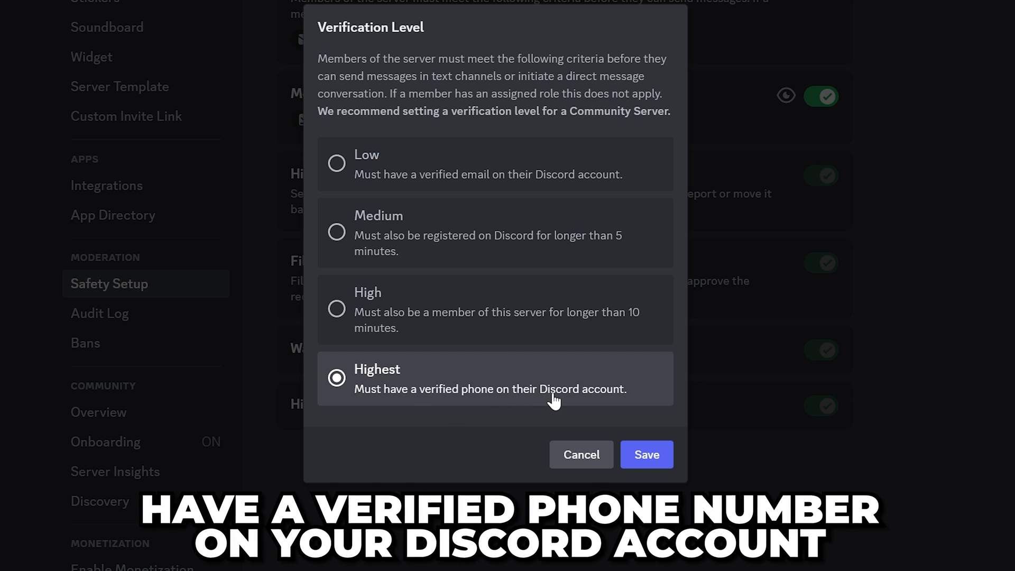
mouse_move(581, 454)
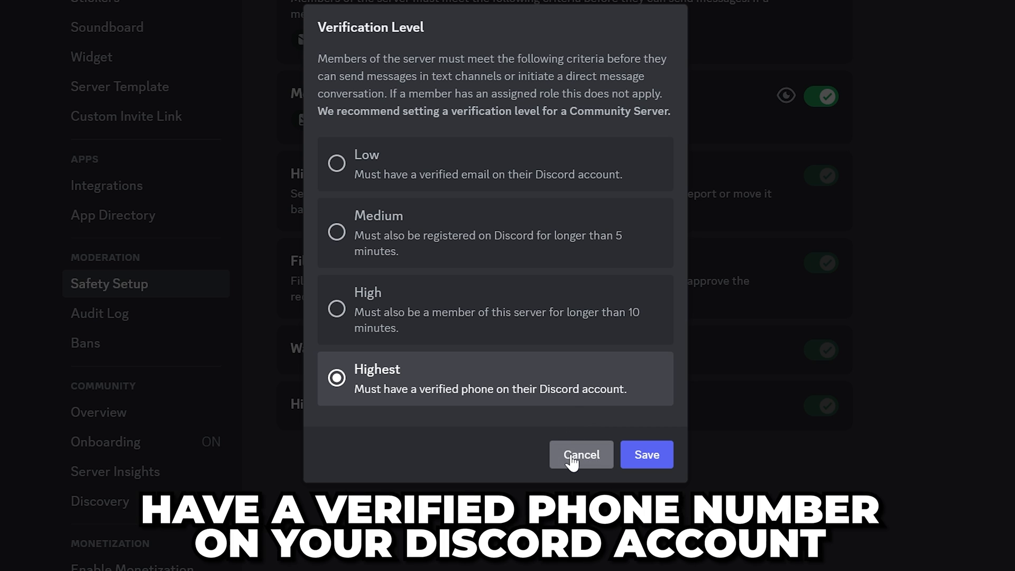
left_click(581, 454)
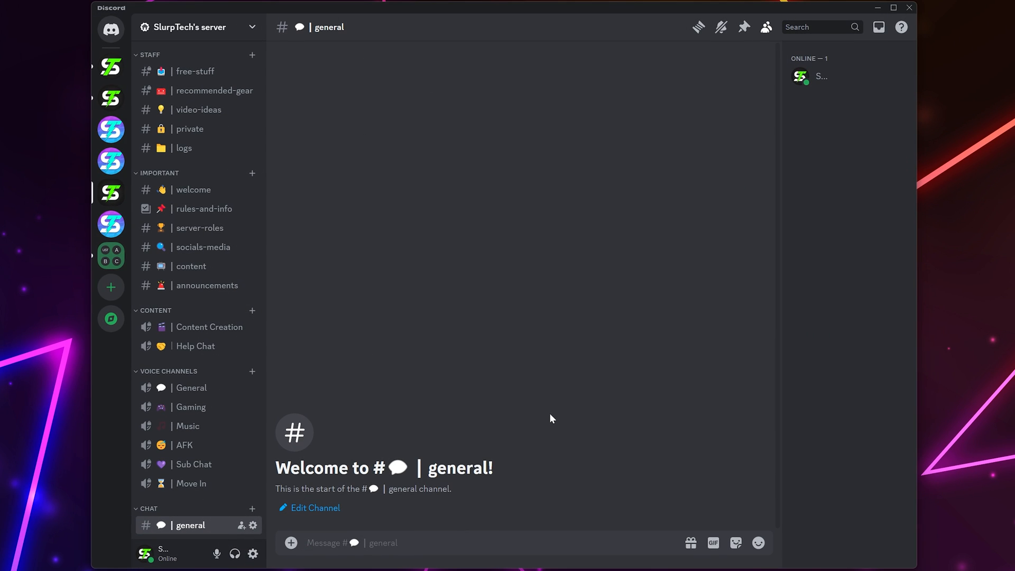